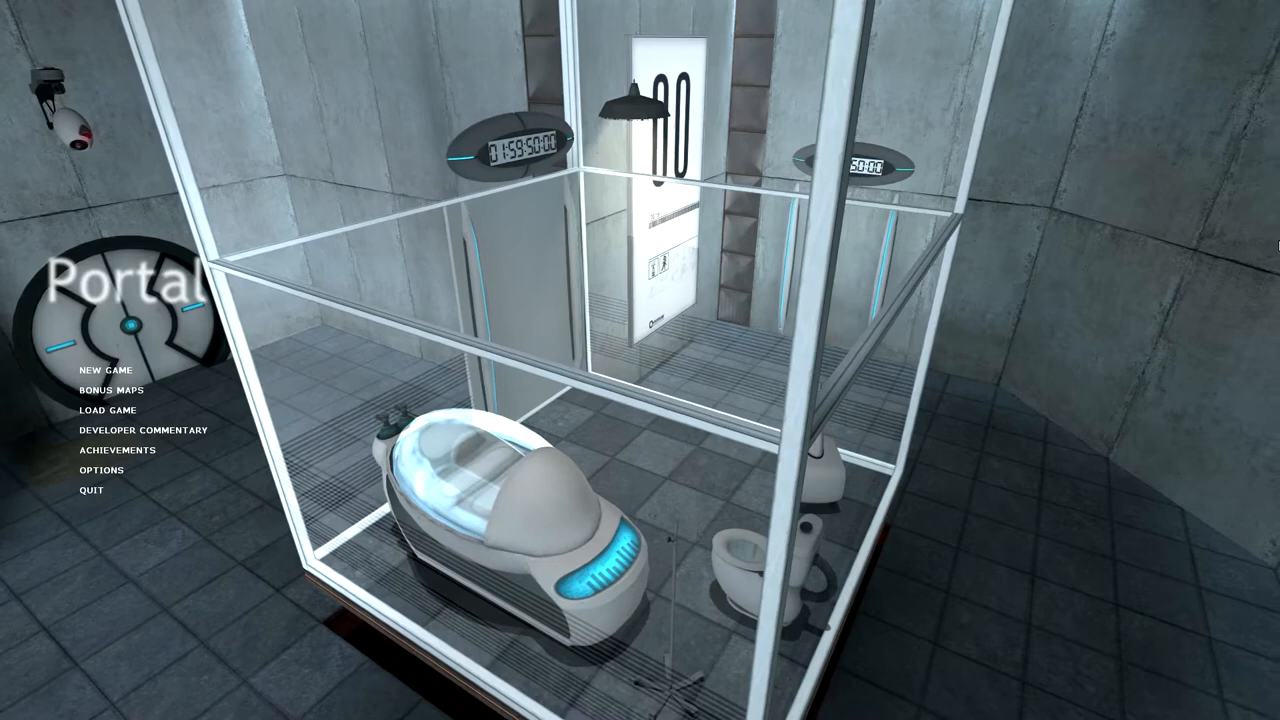
# Step: Load the newest Testchamber 16 save from the main menu's Load Game list
pyautogui.click(104, 410)
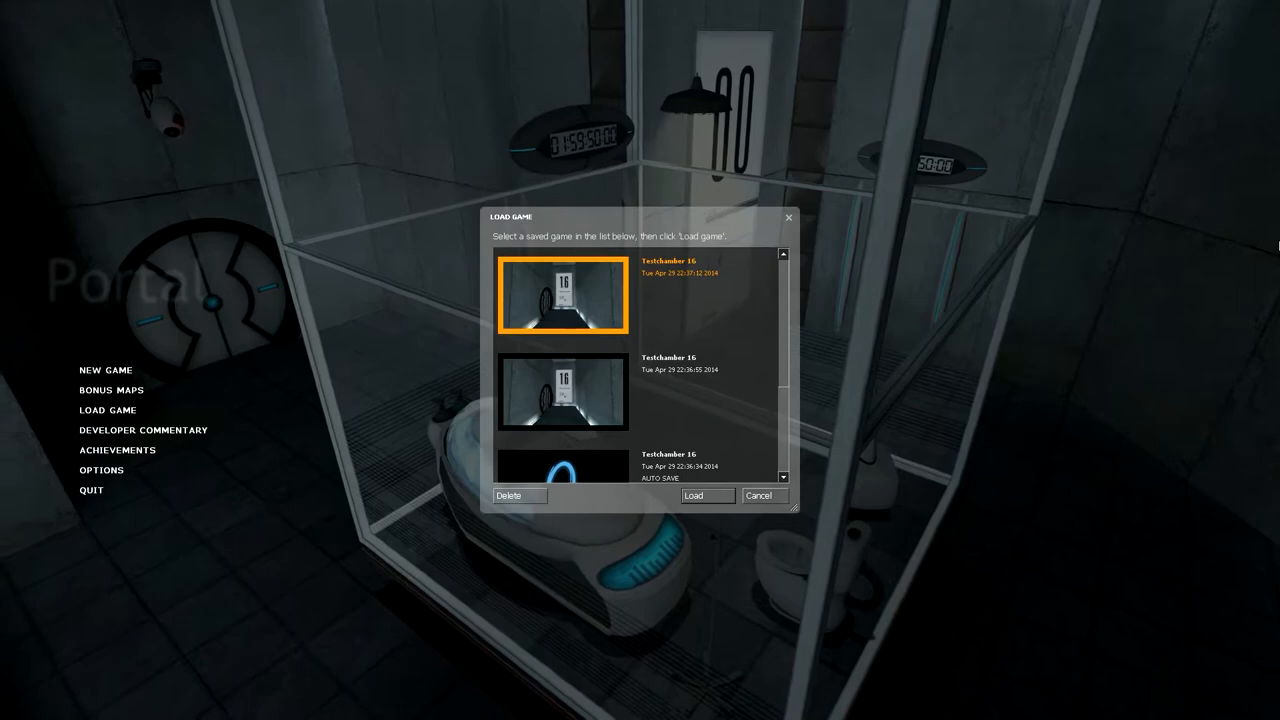
pyautogui.click(707, 495)
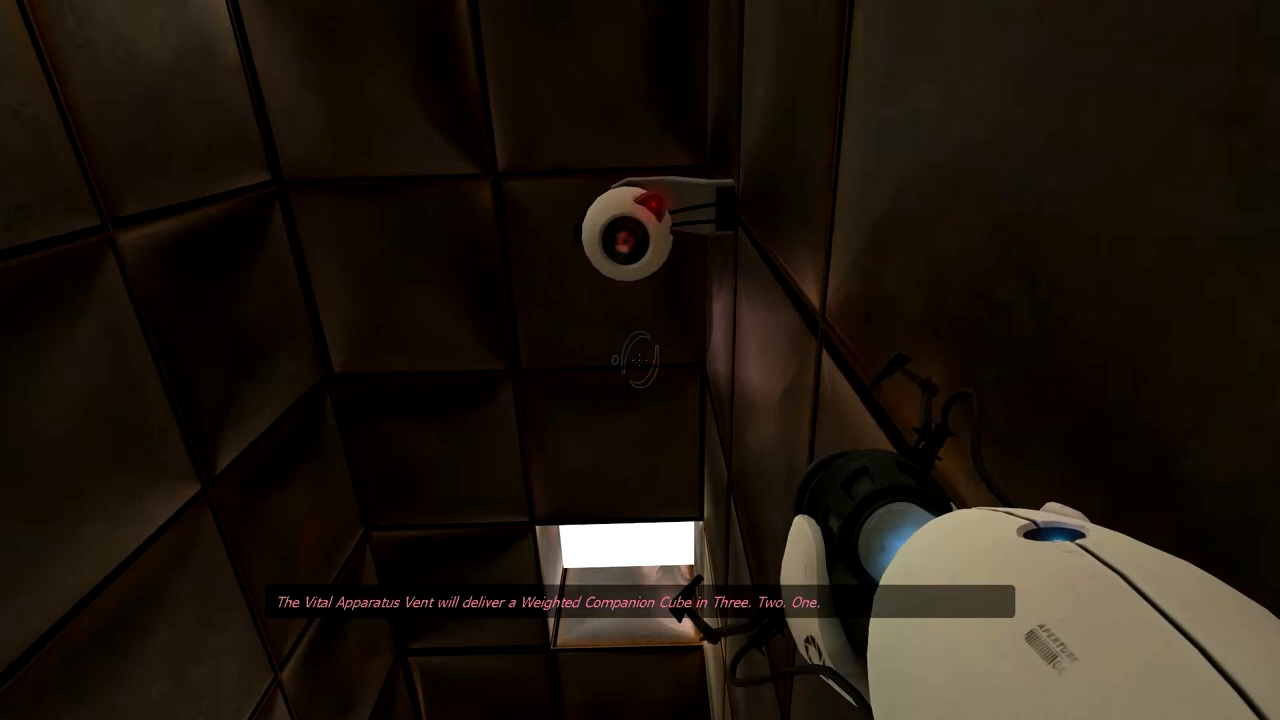
pyautogui.moveTo(640, 360)
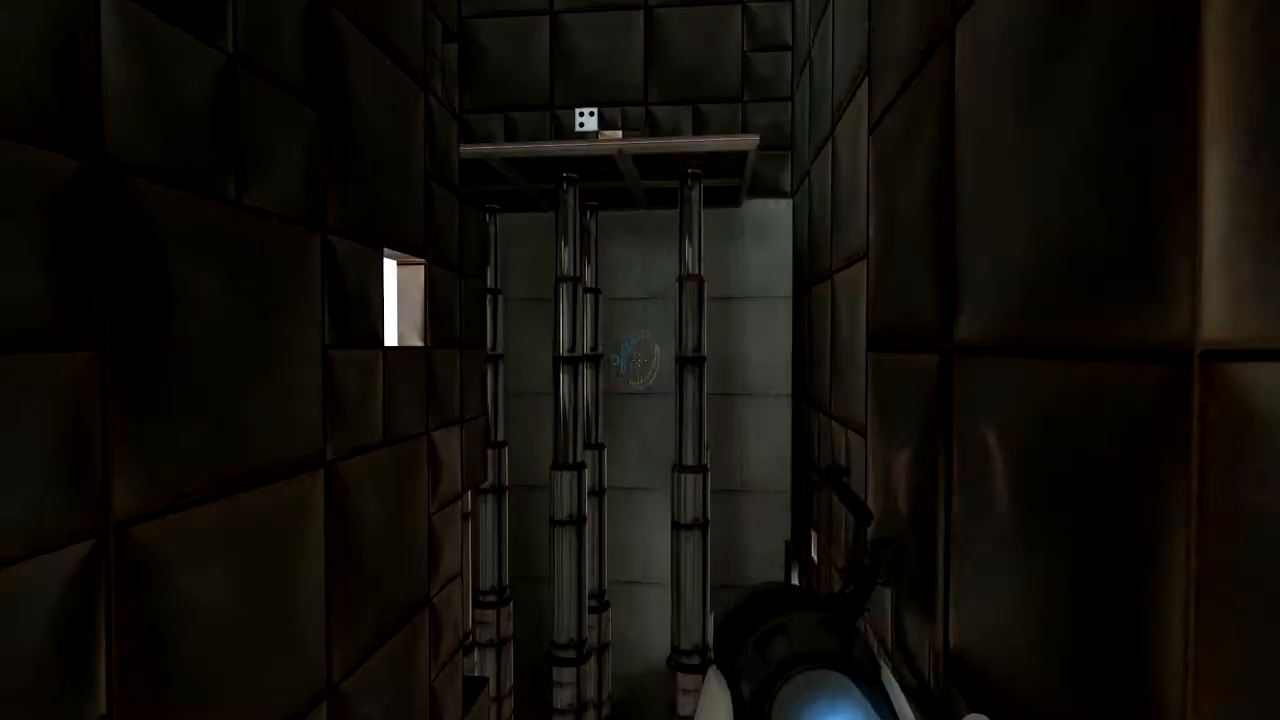
pyautogui.moveTo(640, 380)
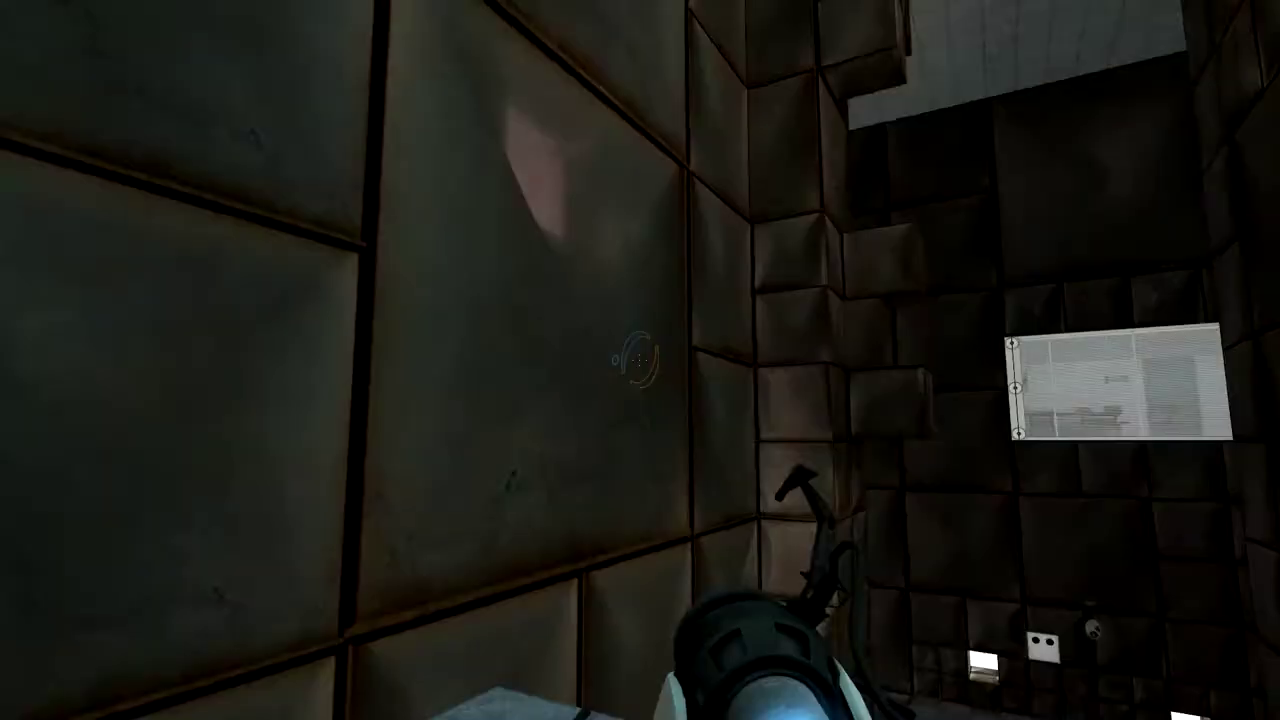
pyautogui.moveTo(635, 370)
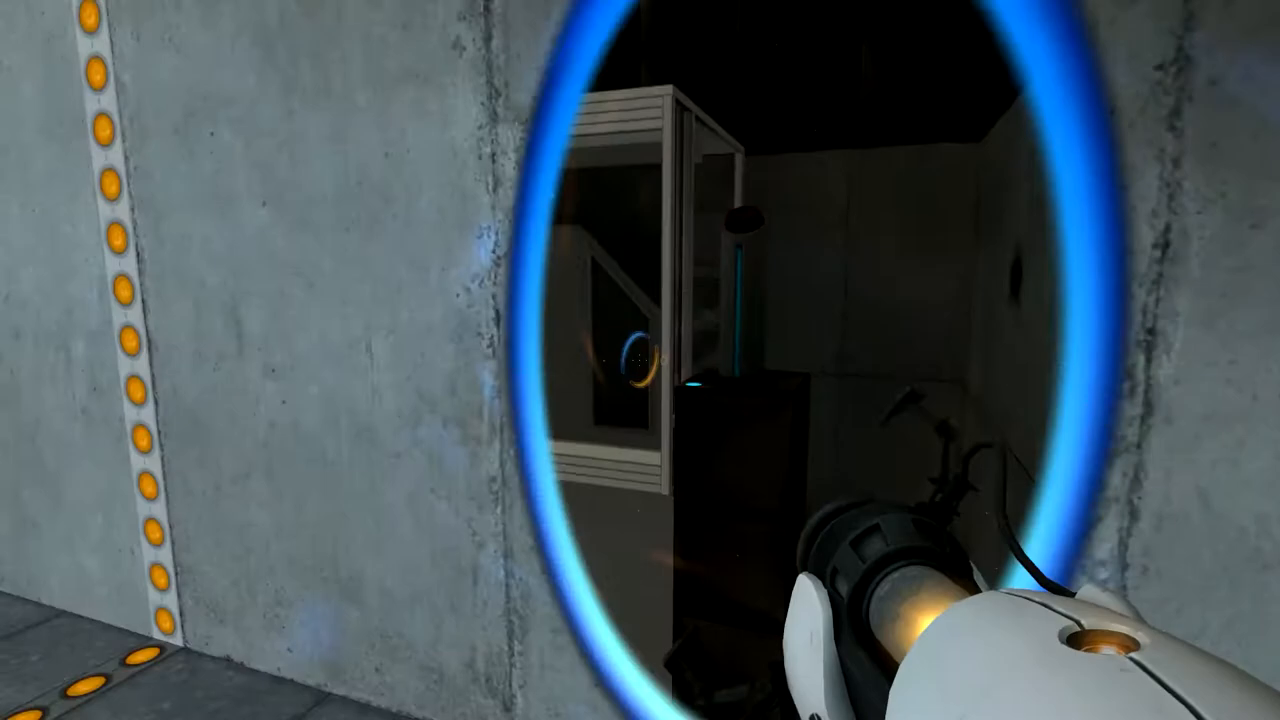
pyautogui.moveTo(640, 360)
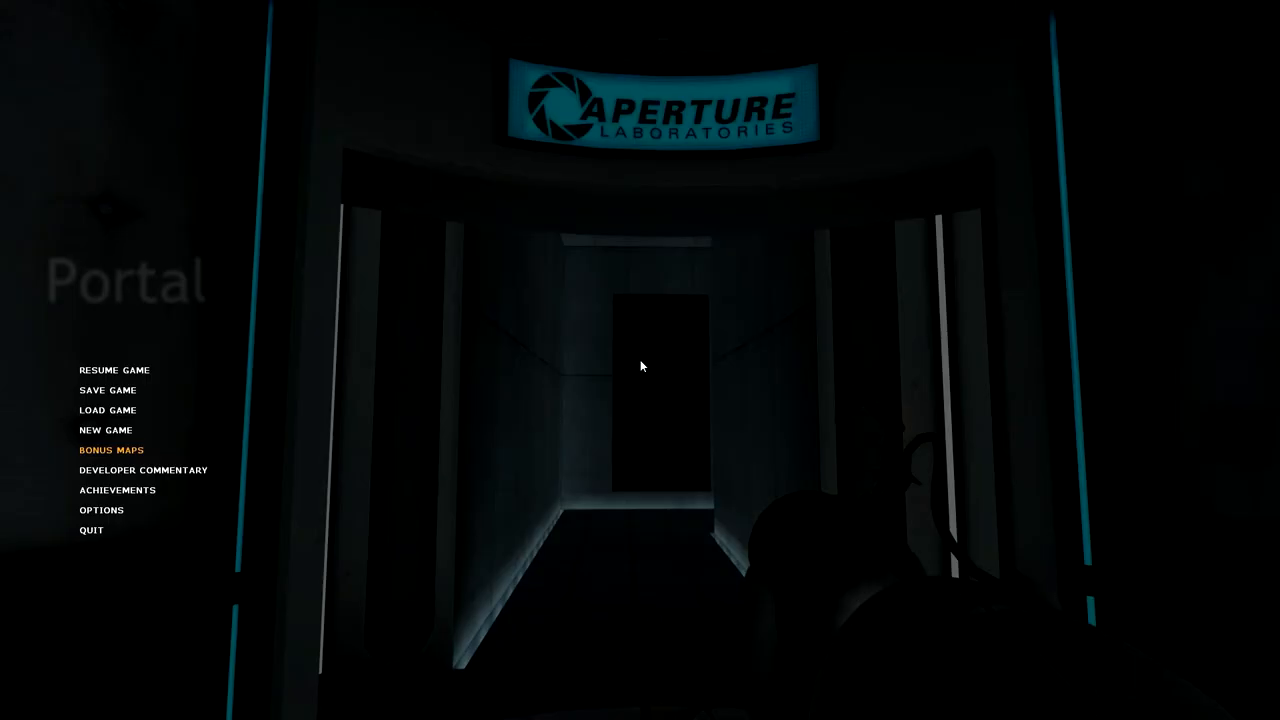
# Step: Create a new save game at the elevator from the pause menu's Save Game list
pyautogui.click(106, 390)
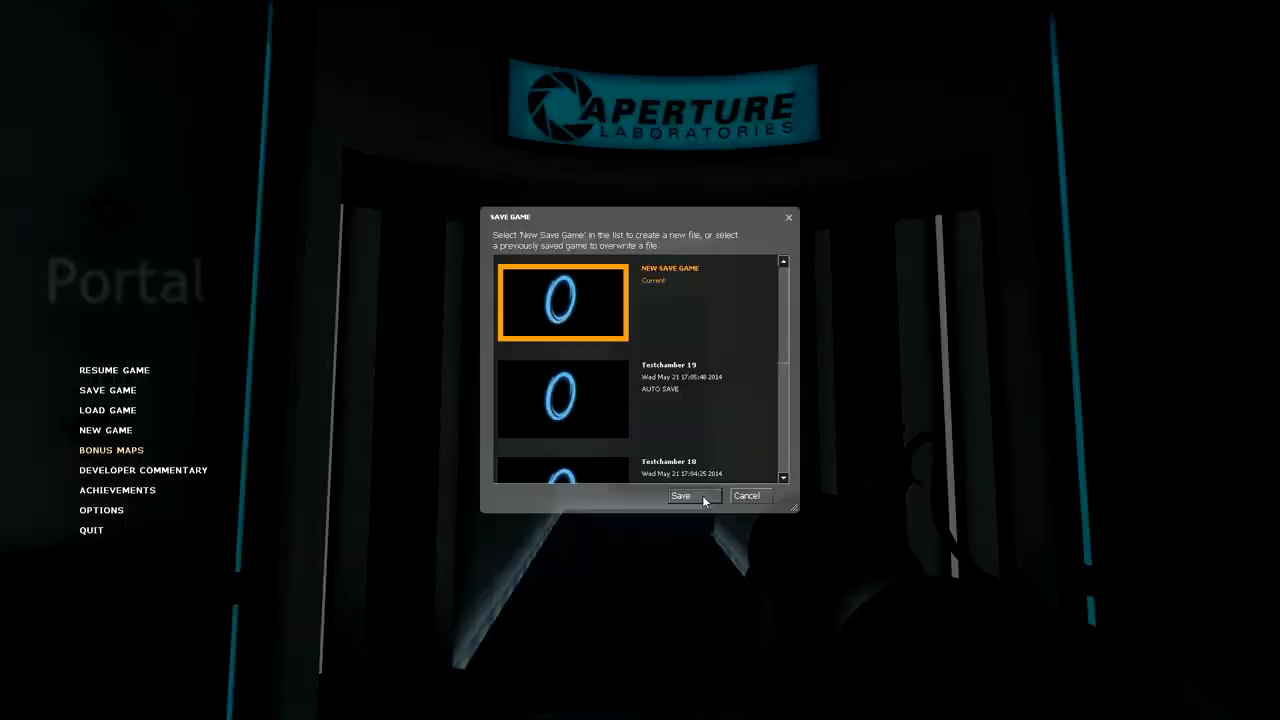
pyautogui.click(687, 496)
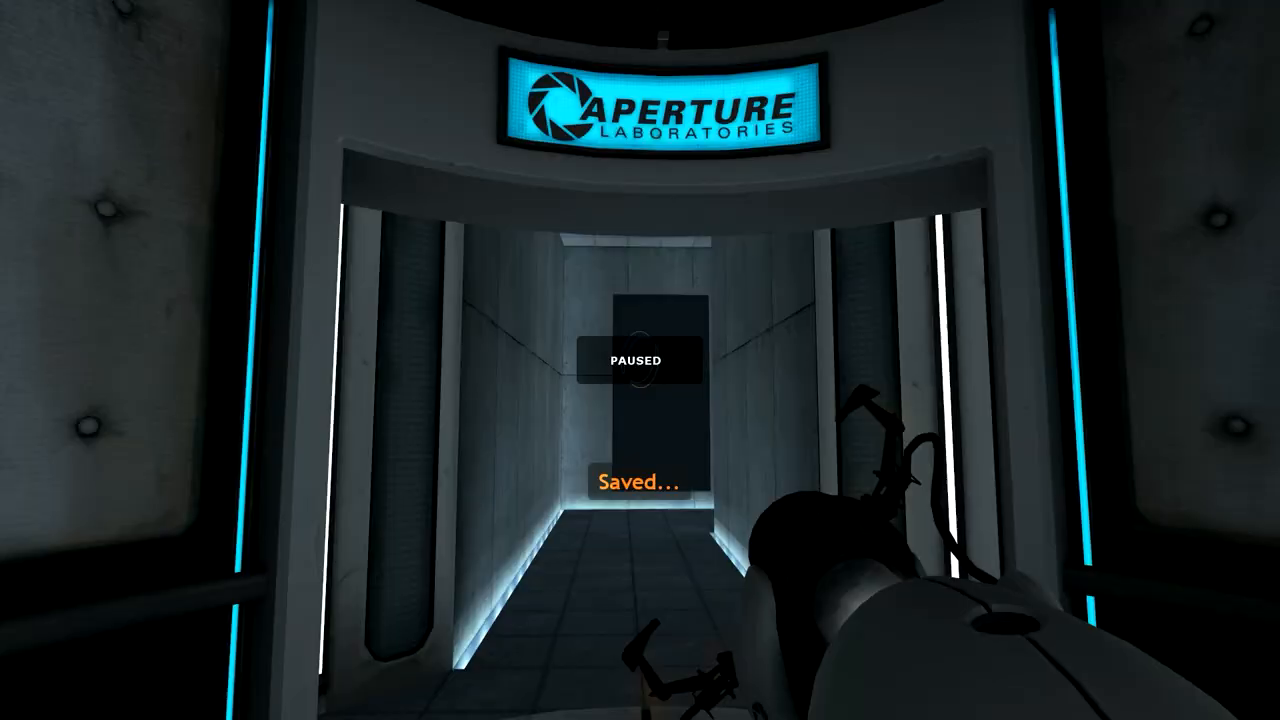